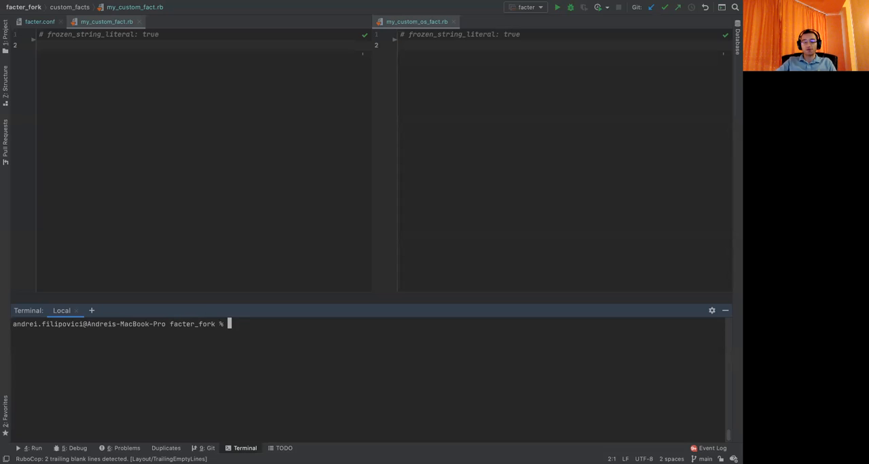
mouse_move(145, 159)
text(Facter.add(:my_custom_fact, :type => :aggregate) do)
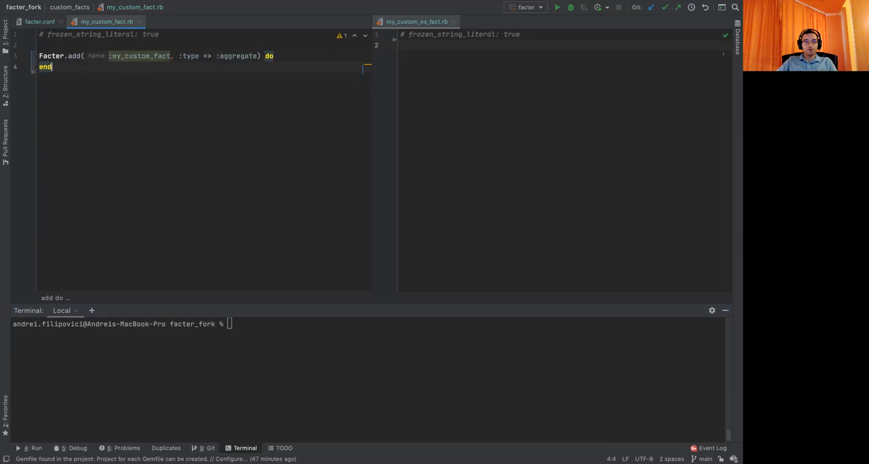
- Make chunk one return { a: 123 } and chunk two { b: 345 }, then query my_custom_fact with facter
key(enter)
text(chunk(:one) do)
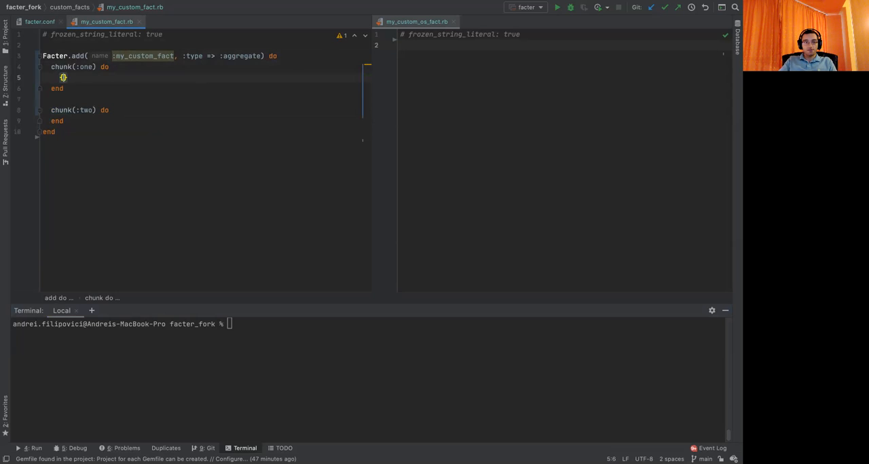
text({ a:)
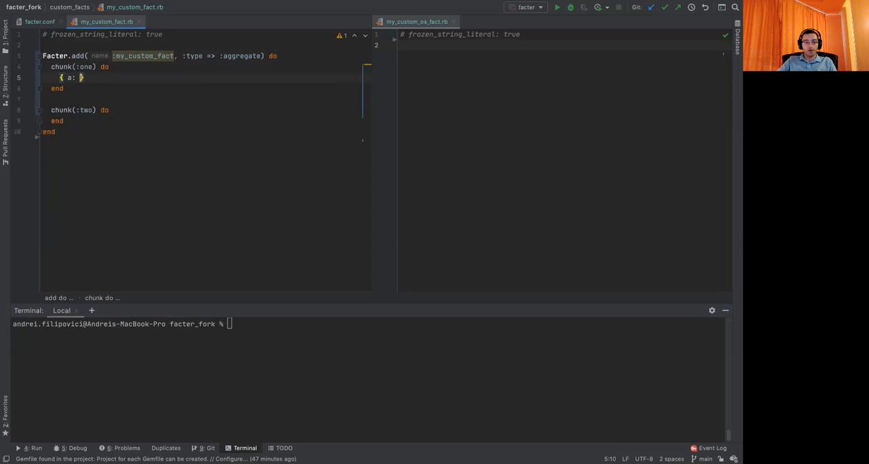
text(123)
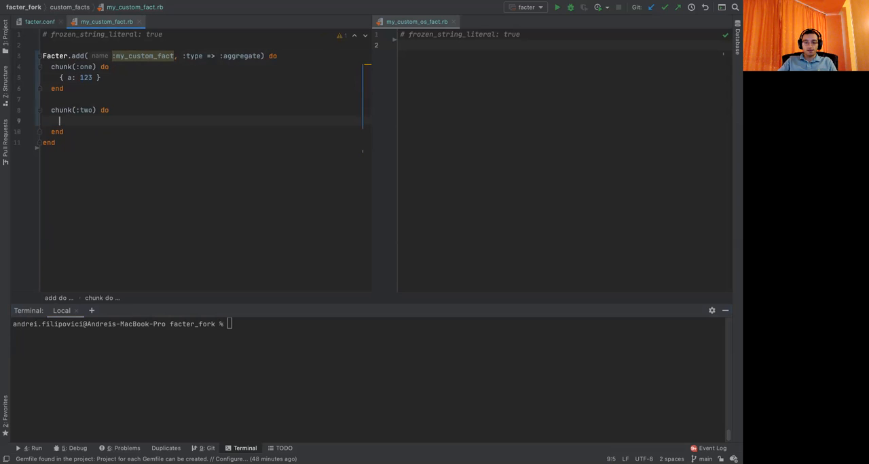
text({ b:)
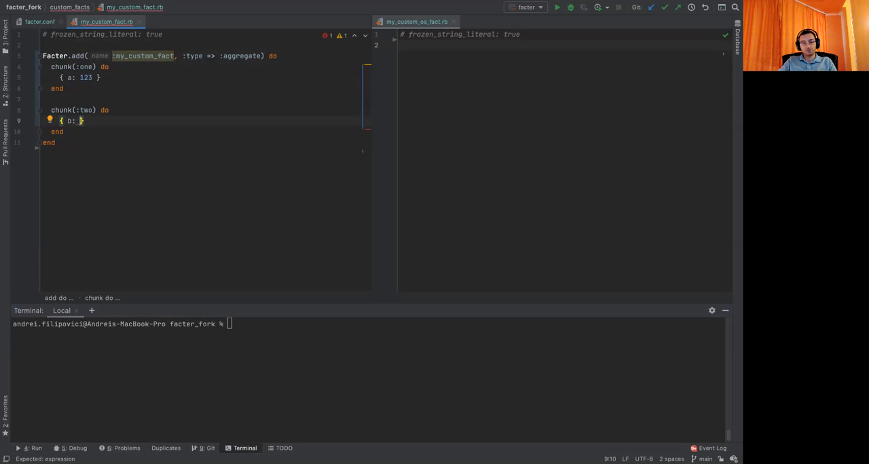
text(345)
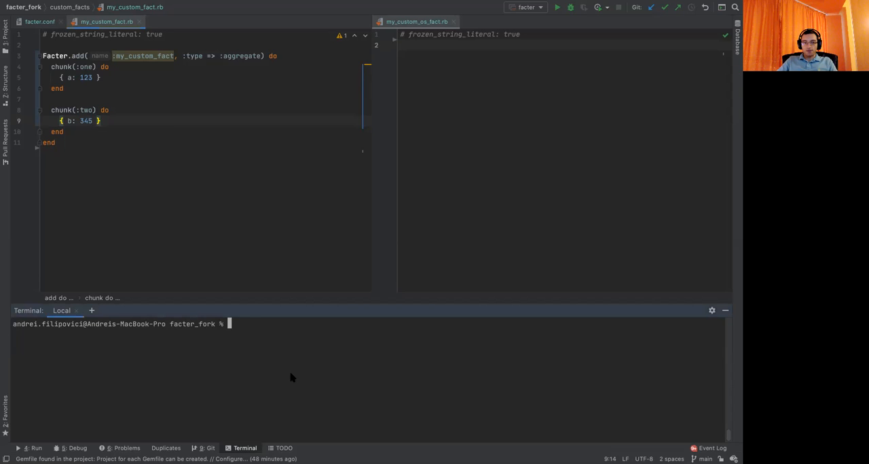
text(facter -c /Users/andrei.filipovici/projects/facter_fork/facter.conf my_custom_fact)
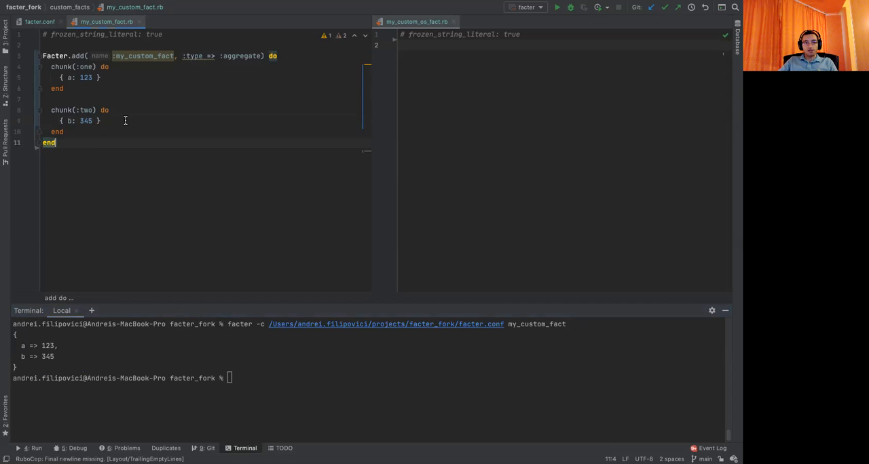
- Place the cursor in chunk one's hash to clear it
click(98, 78)
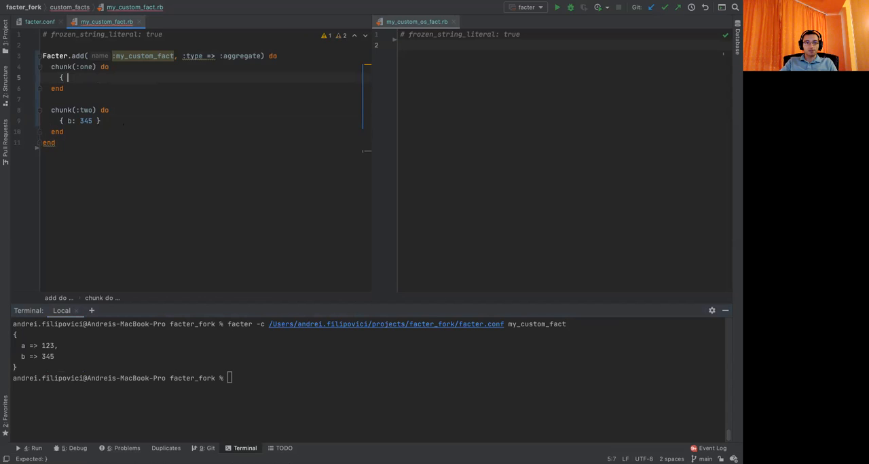
- Make chunk one return nil[] and rerun the facter my_custom_fact query
text(nil[)
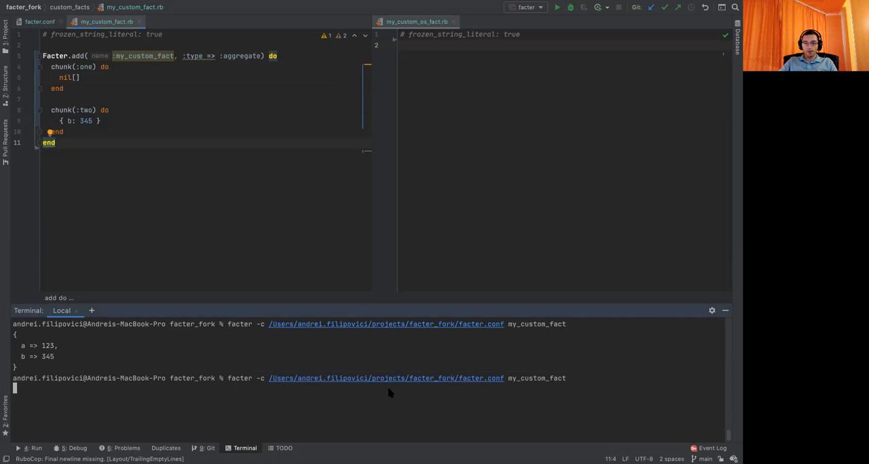
key(Return)
text(Facter.add('structured_fact') do)
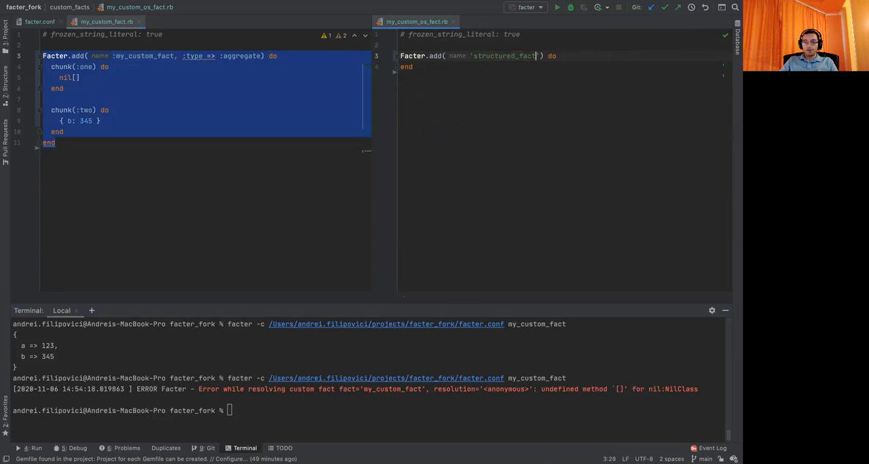
- Define Facter.add('structured_fact.a') with a setcode block
text(.)
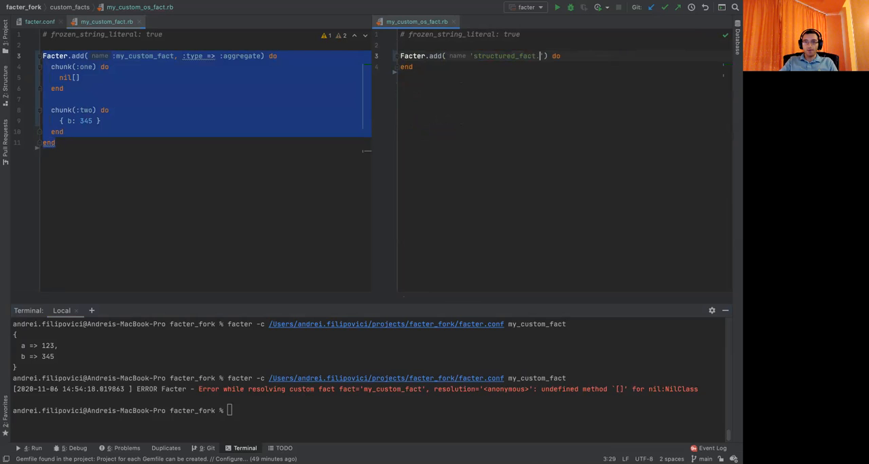
text(a)
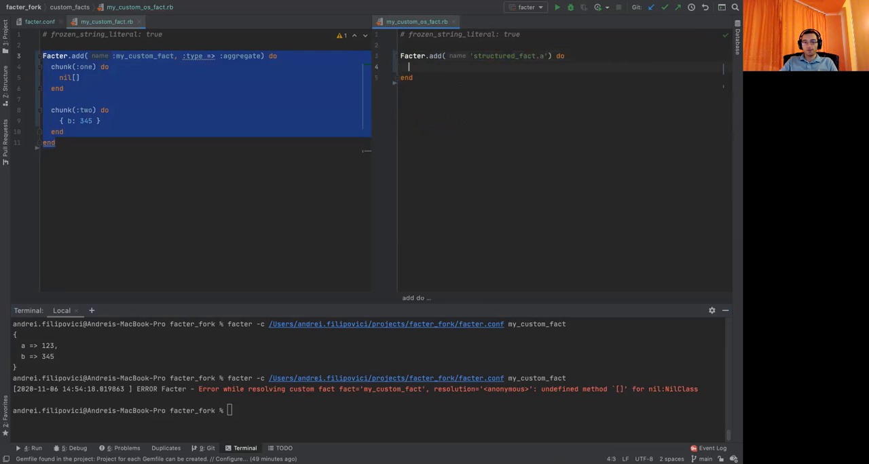
text(setcode do)
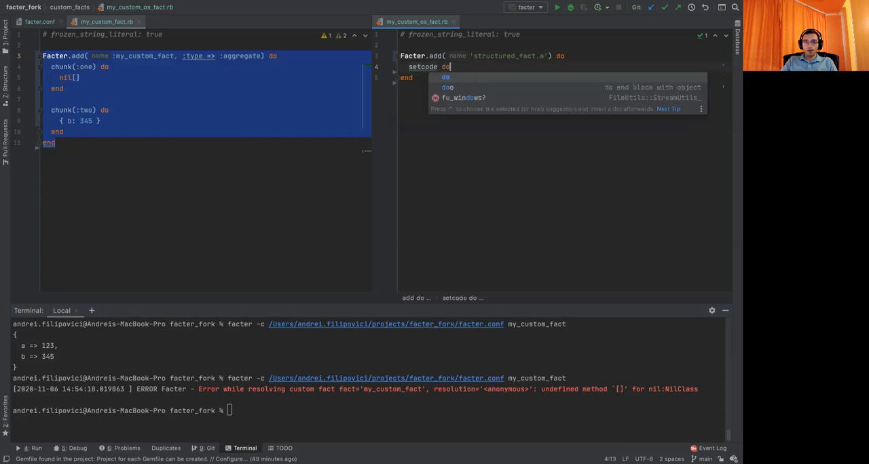
key(Enter)
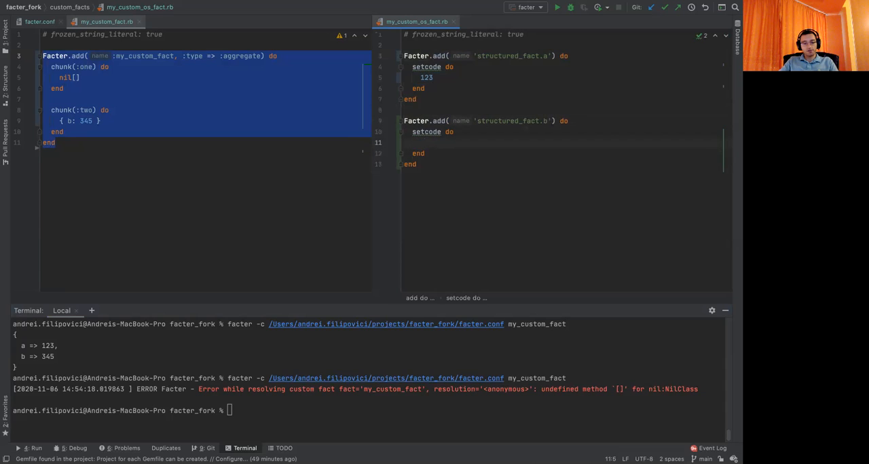
- Have structured_fact.b return 345 and start a facter command in the terminal
text(345)
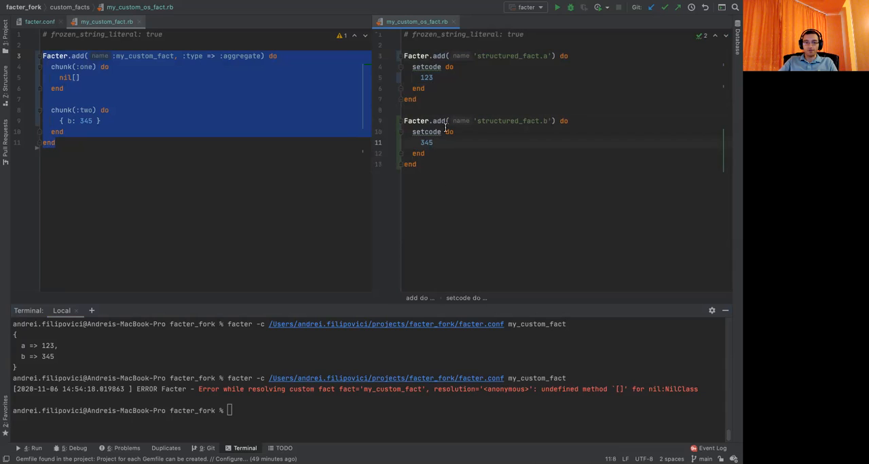
text(facter -c /Users/andrei.filipovici/projects/facter_fork/facter.conf my_custom_fact)
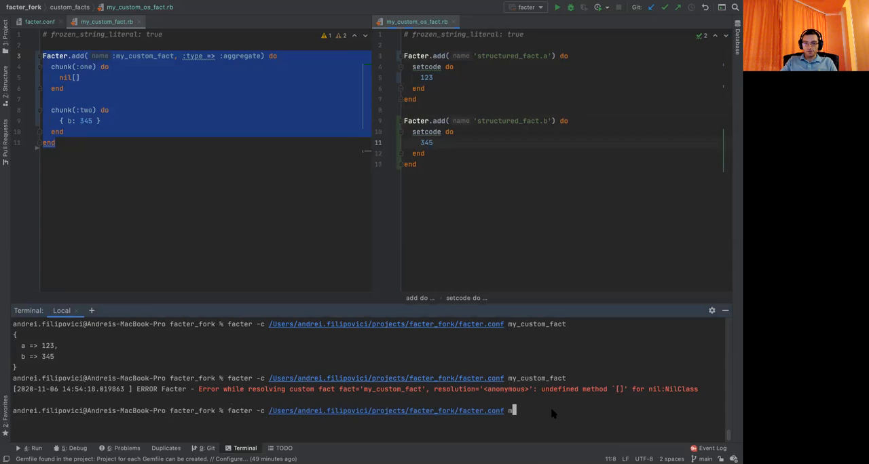
- Run facter -c with the project facter.conf for structured_fact
text(structured_fact)
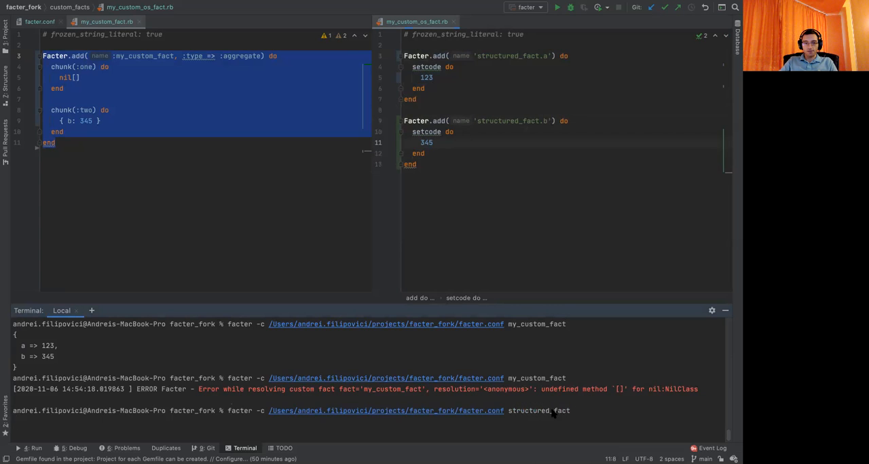
key(Return)
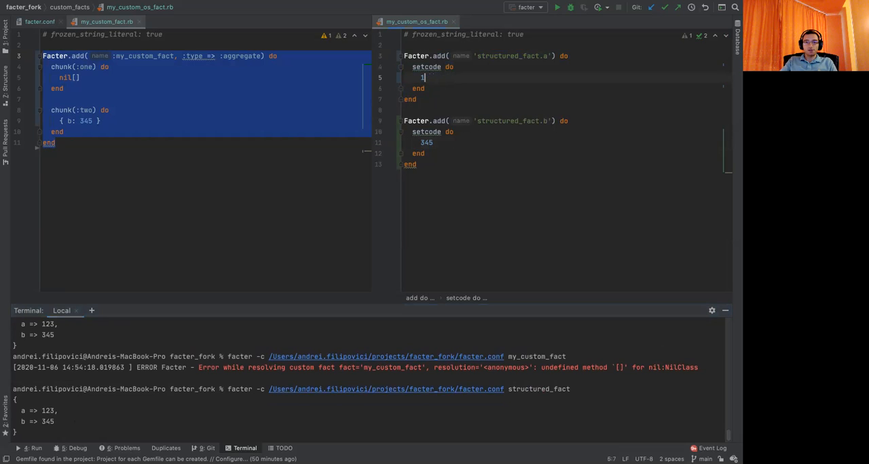
- Change structured_fact.a to return nil[] and rerun the query, getting a resolution error
text(il[)
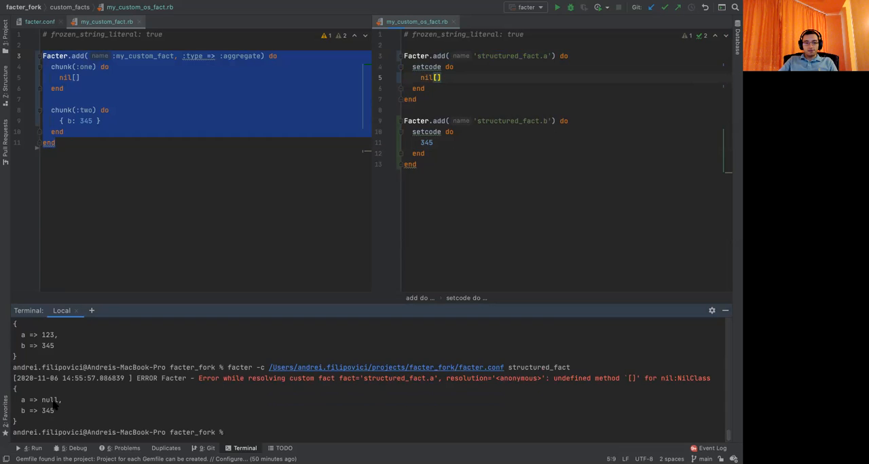
mouse_move(24, 414)
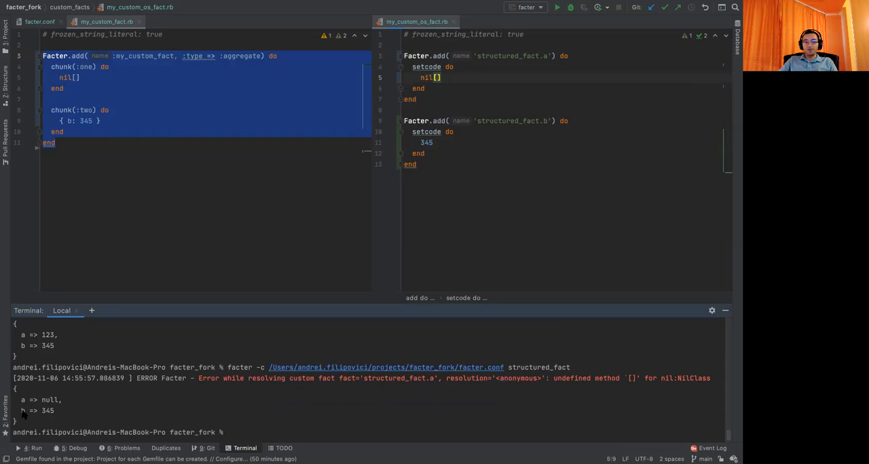
mouse_move(54, 417)
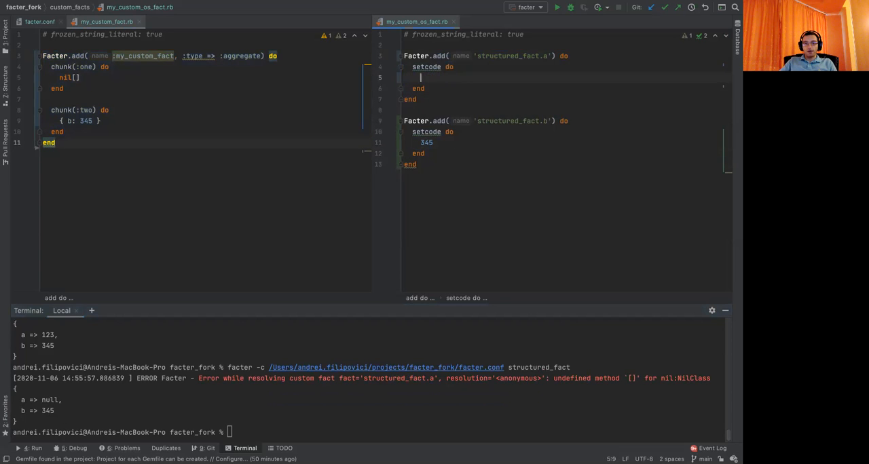
- Replace nil[] with 123 in structured_fact.a's setcode block
text(123)
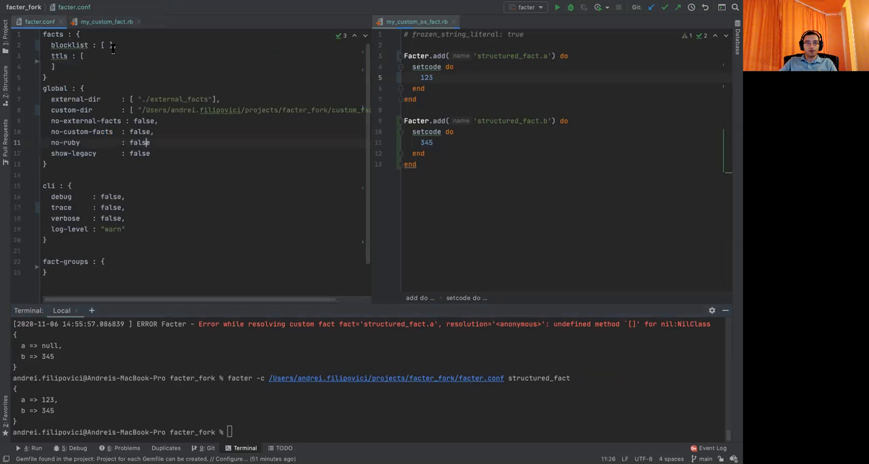
- Add "structured_fact.b" to the facts blocklist in facter.conf
text("struyctured)
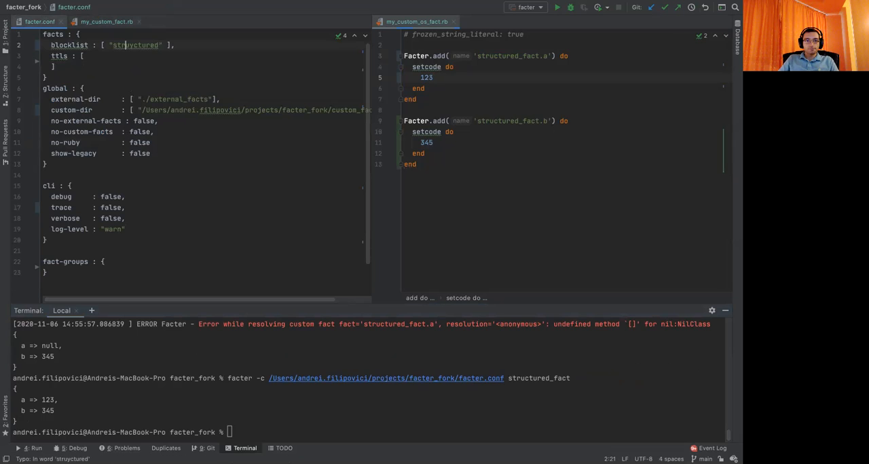
text(_)
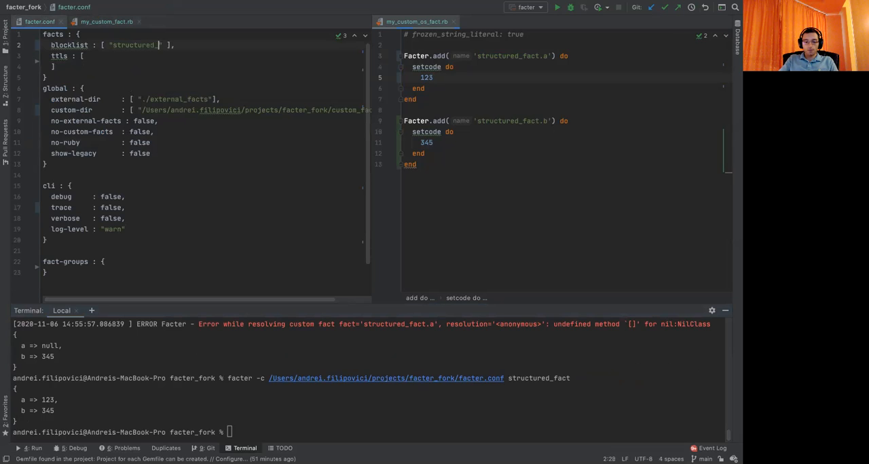
text(.b)
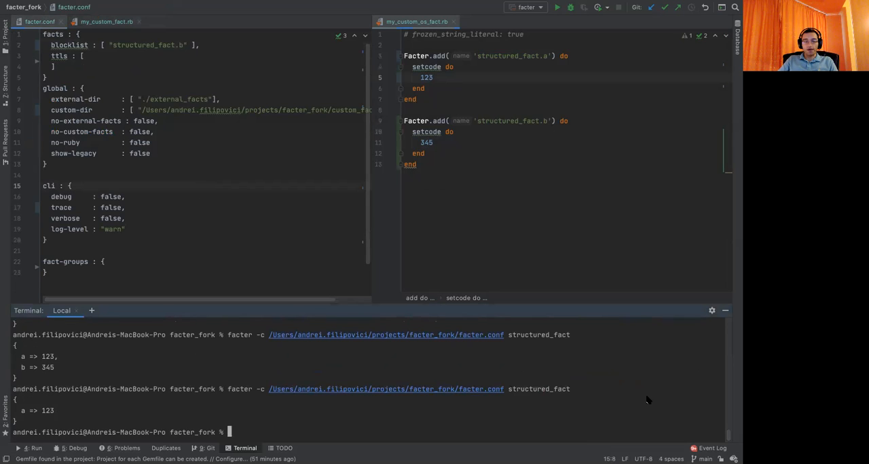
mouse_move(619, 401)
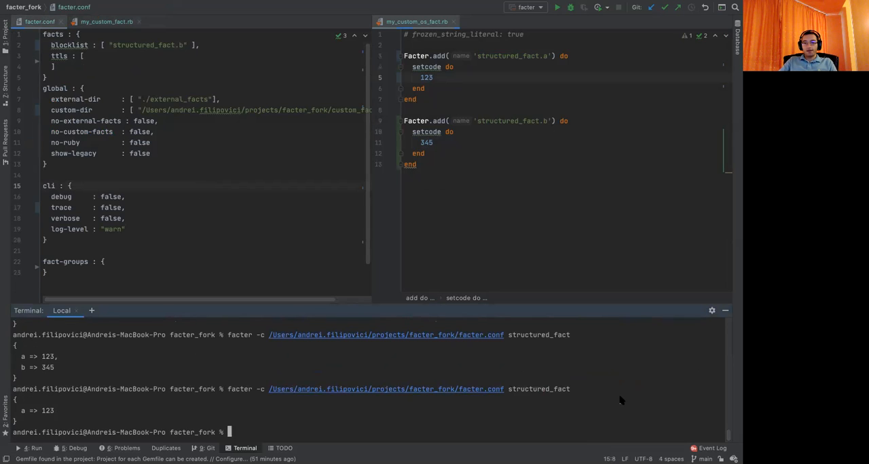